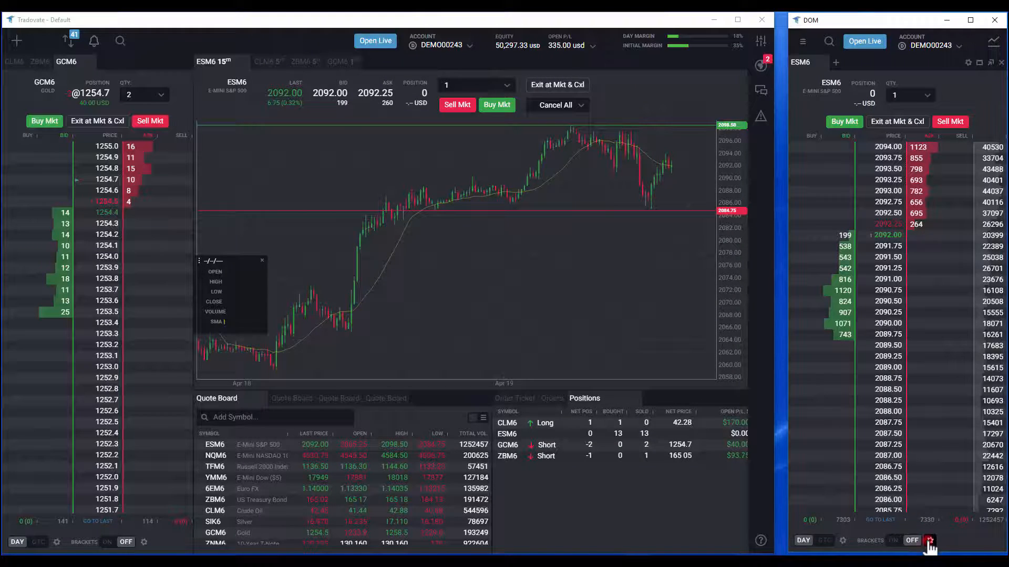
- Bring up the DOM bracket settings from the gear beside Brackets
{"action": "left_click", "coordinate": [929, 540]}
{"action": "type", "text": "4"}
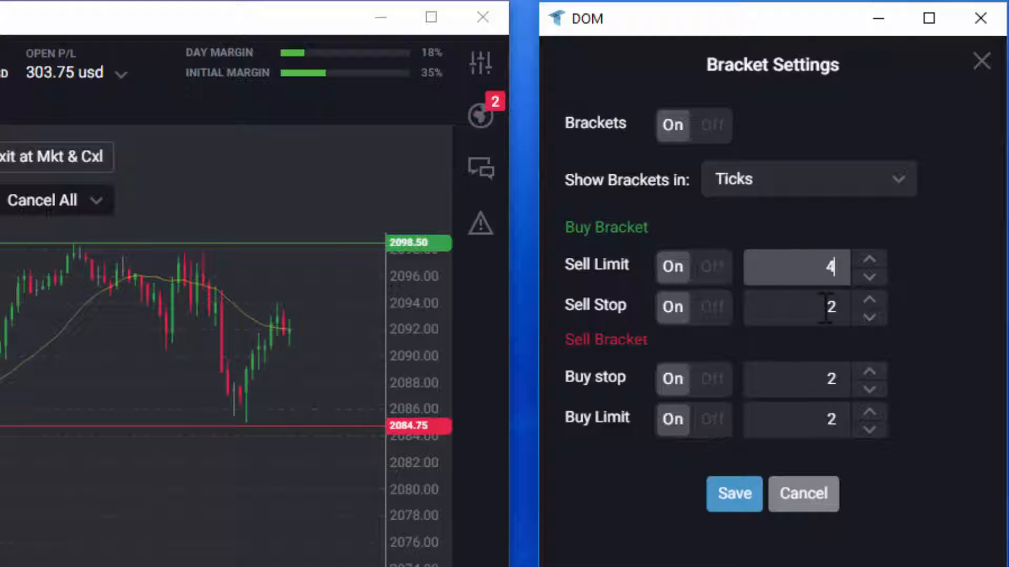
- Save bracket legs as sell stop 3, buy stop 4 and buy limit 5 ticks
{"action": "left_click", "coordinate": [868, 297]}
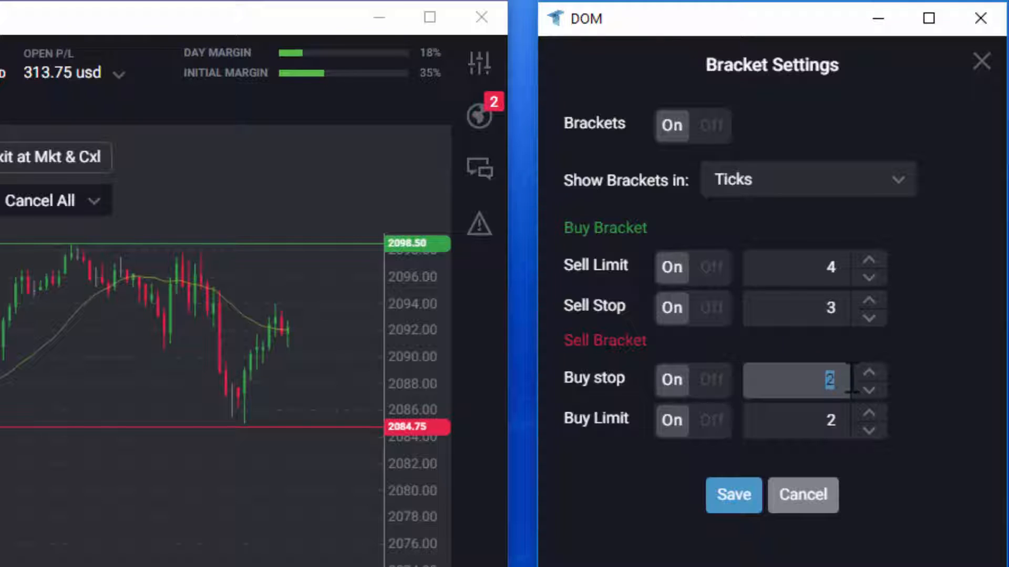
{"action": "left_click", "coordinate": [869, 372]}
{"action": "type", "text": "5"}
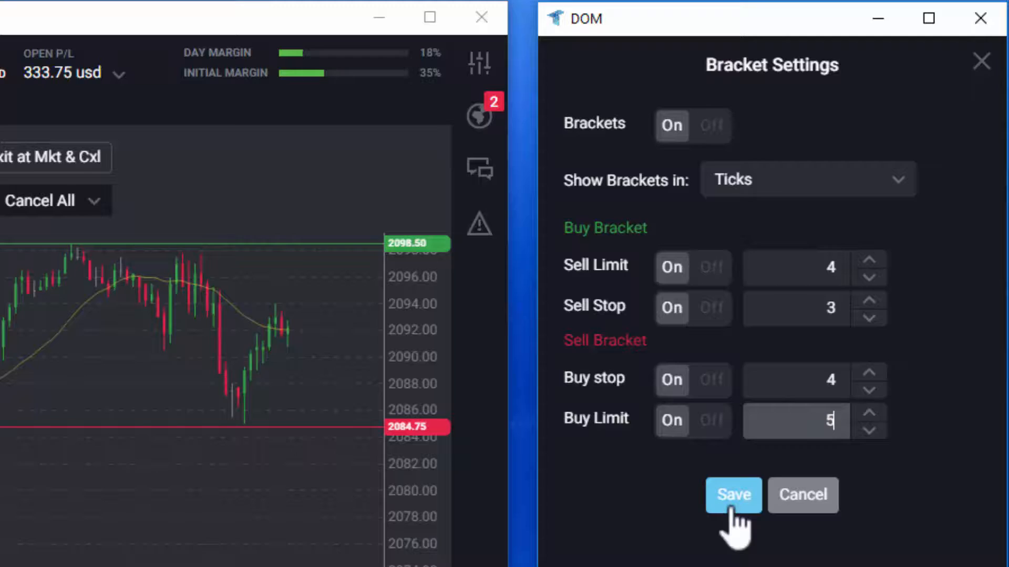
{"action": "left_click", "coordinate": [732, 495]}
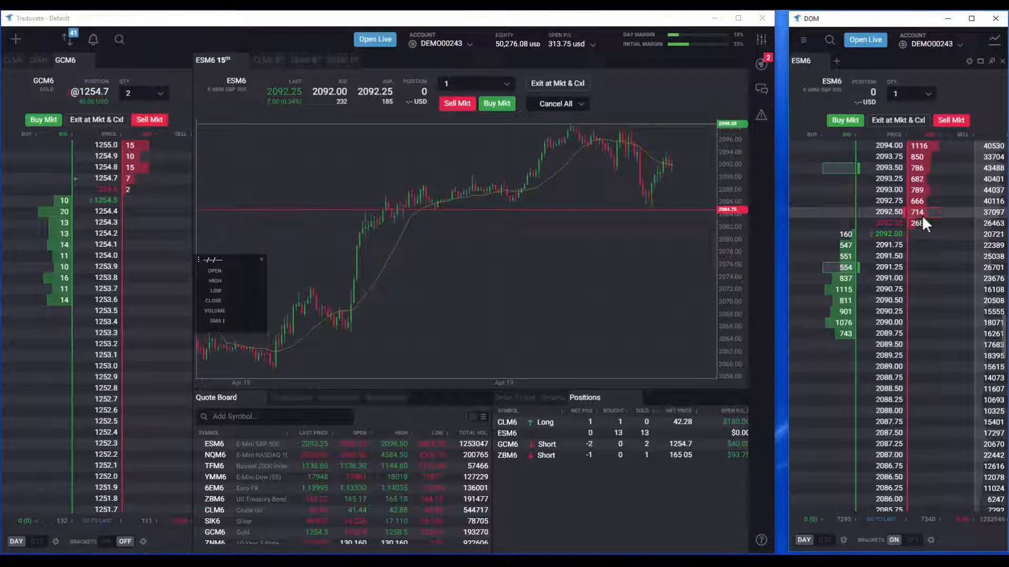
- Place a bracketed limit sell of 1 ESM6 at 2092.50 from the DOM sell column
{"action": "left_click", "coordinate": [916, 212]}
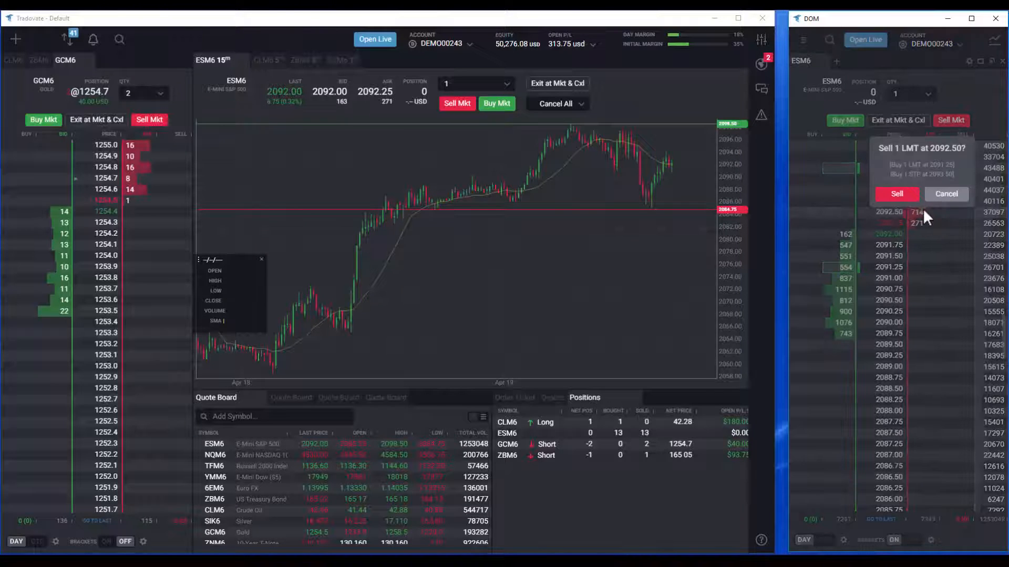